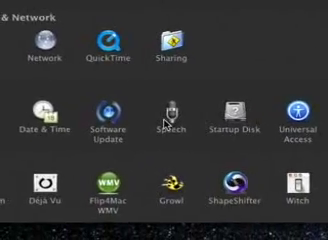
- Open the Speech pane to the Speech Recognition settings, with Esc as listening key
left_click(161, 115)
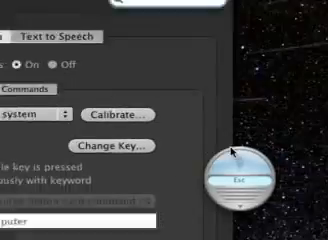
scroll("down", 3)
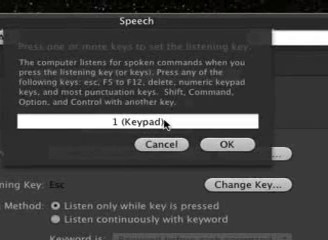
key("2")
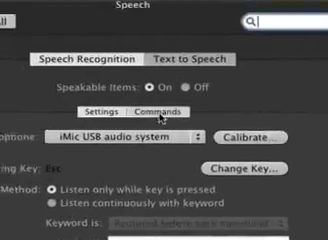
- Show the Commands tab listing the enabled Address Book, Global, Application Specific and Switching sets
left_click(162, 109)
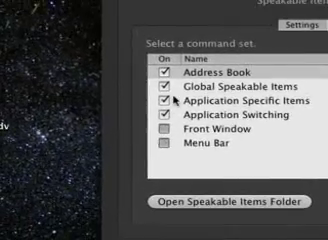